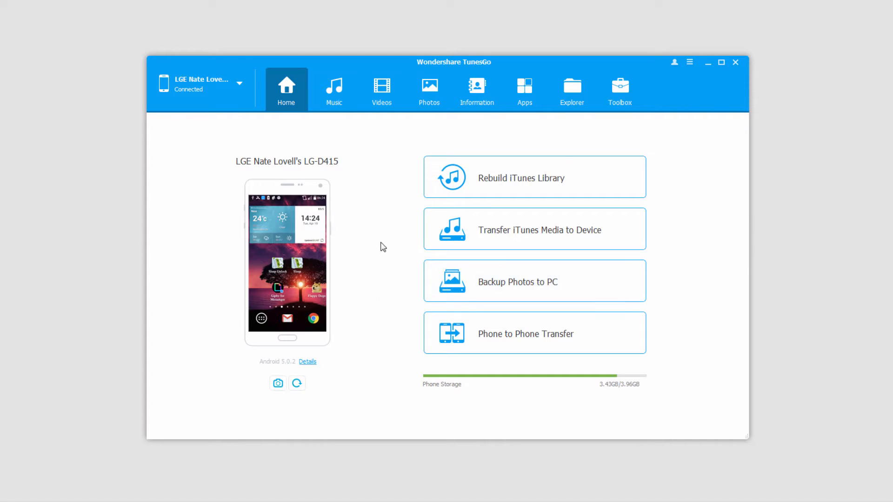
mouse_move(372, 219)
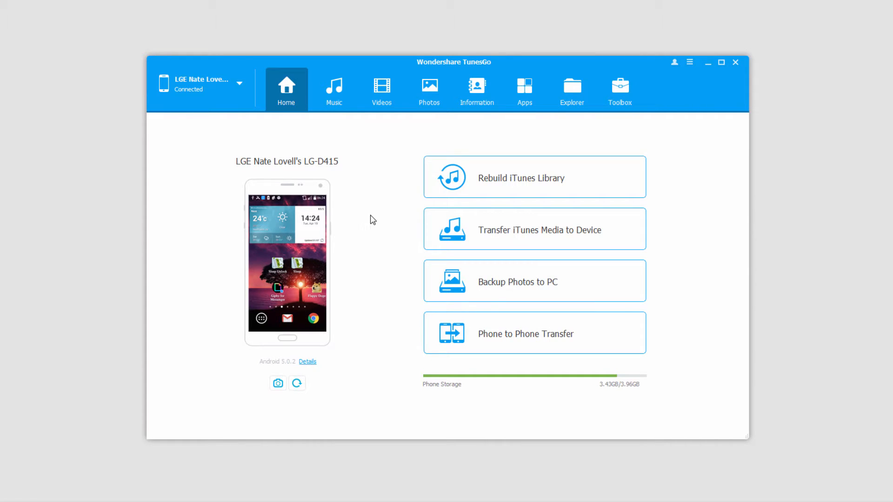
Show the connected phone's music library with its songs and playlists.
left_click(334, 89)
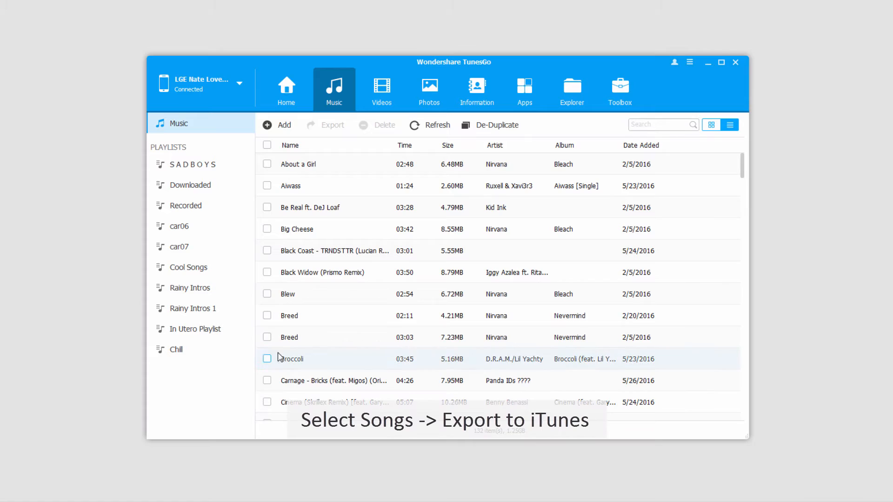
Export the four checked songs (Carnage, Cinema, Confess and one more) to iTunes and confirm.
left_click(267, 380)
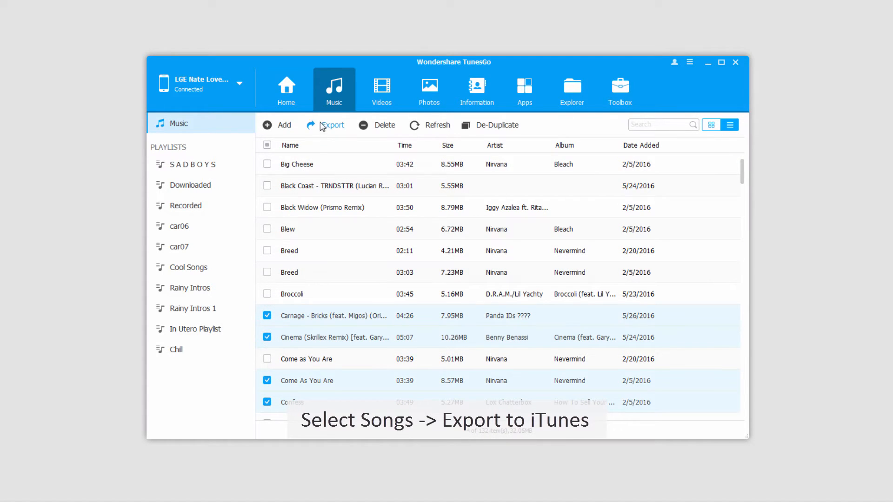
left_click(333, 124)
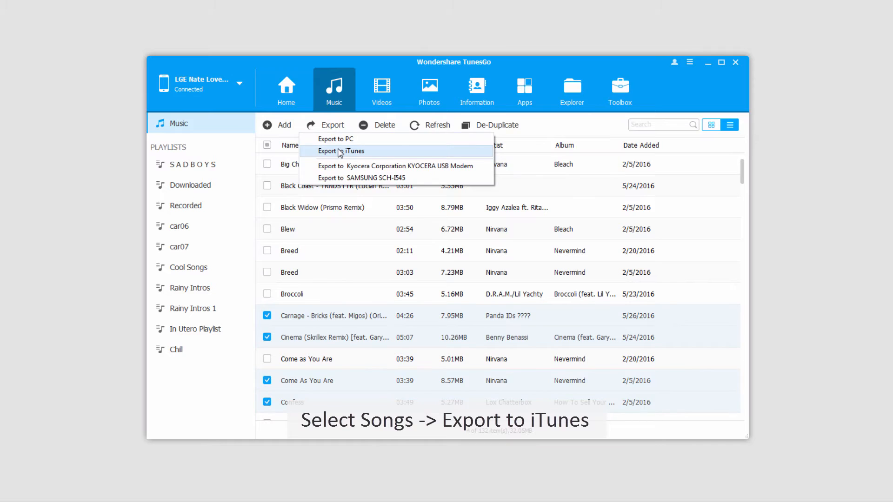
left_click(345, 151)
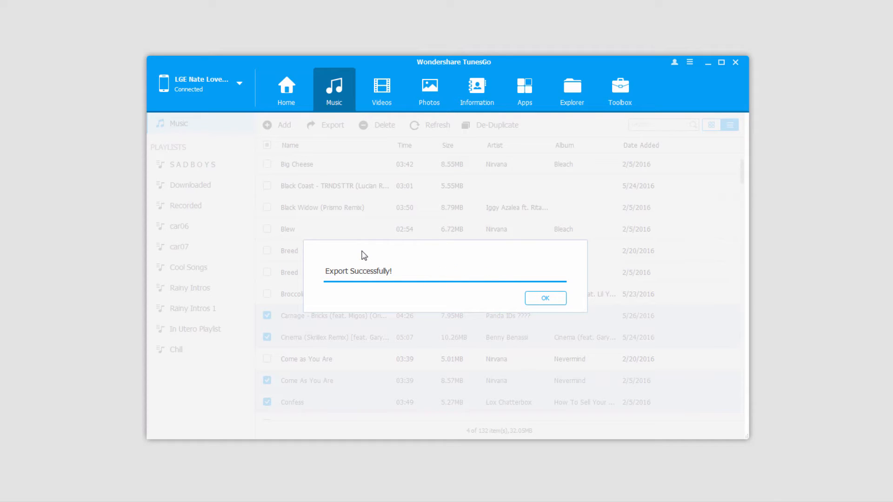
mouse_move(545, 298)
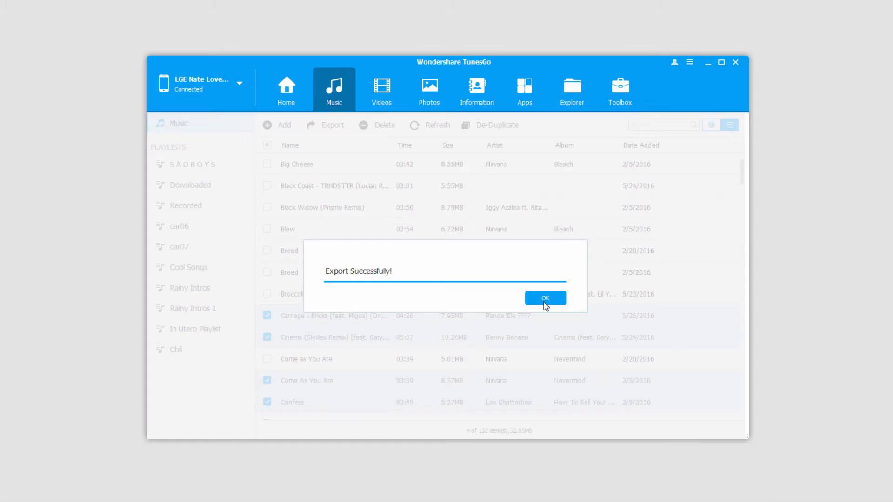
left_click(545, 298)
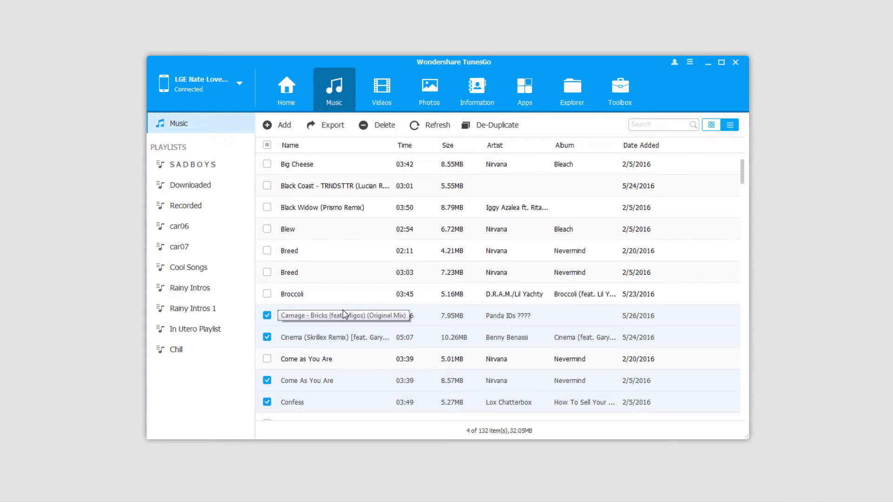
Export the six-song SADBOYS playlist to iTunes from its right-click menu and confirm.
left_click(190, 184)
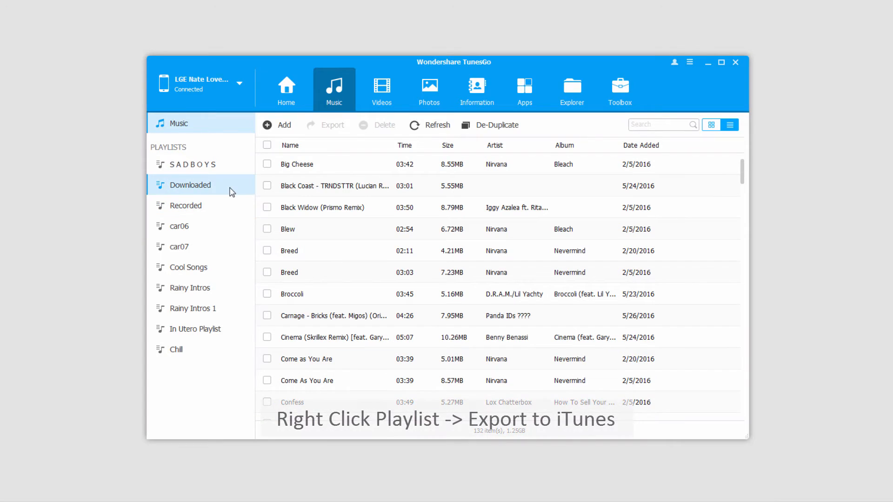
left_click(192, 163)
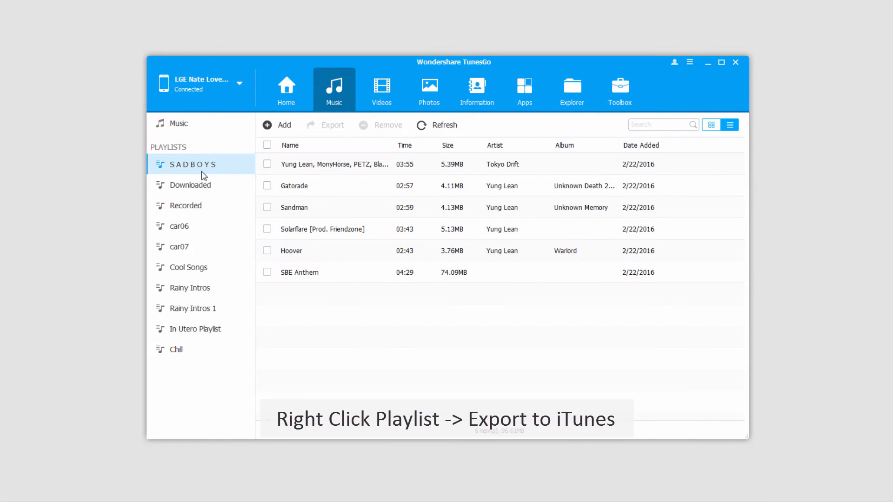
right_click(193, 168)
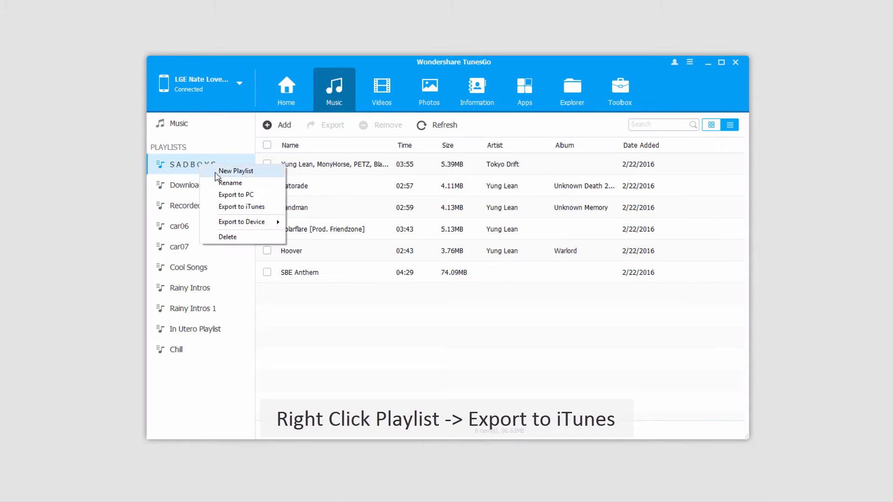
mouse_move(241, 207)
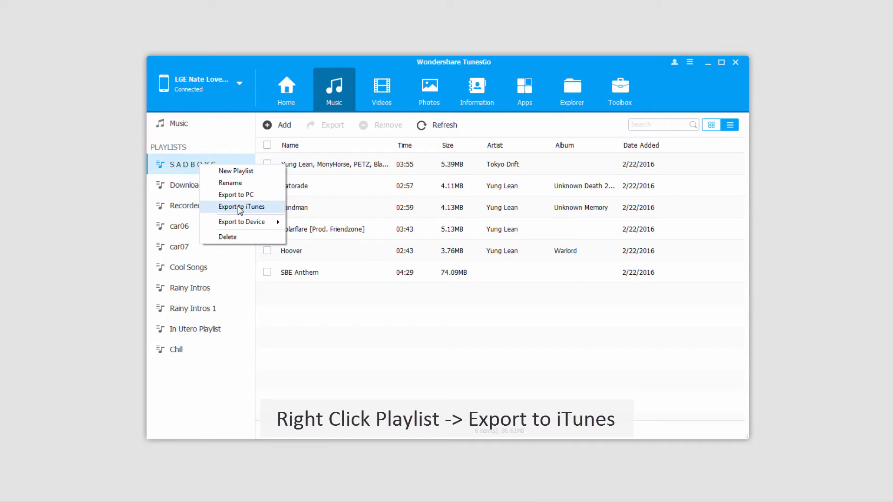
left_click(241, 207)
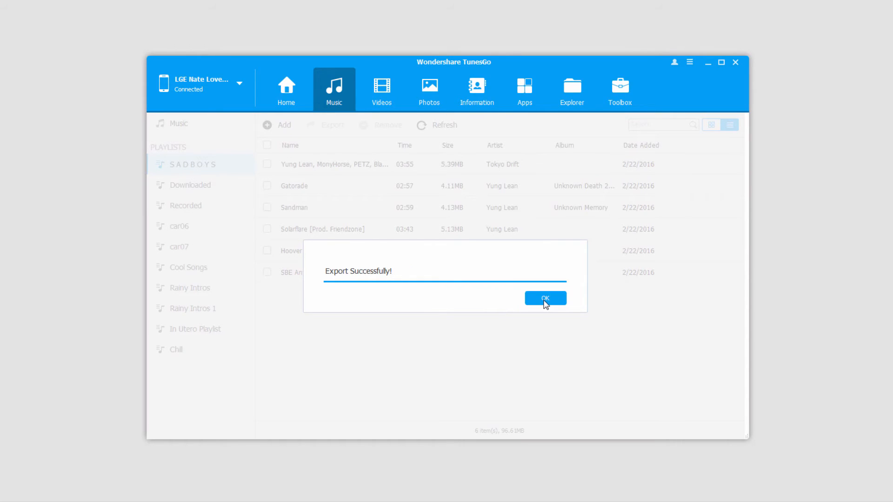
left_click(545, 297)
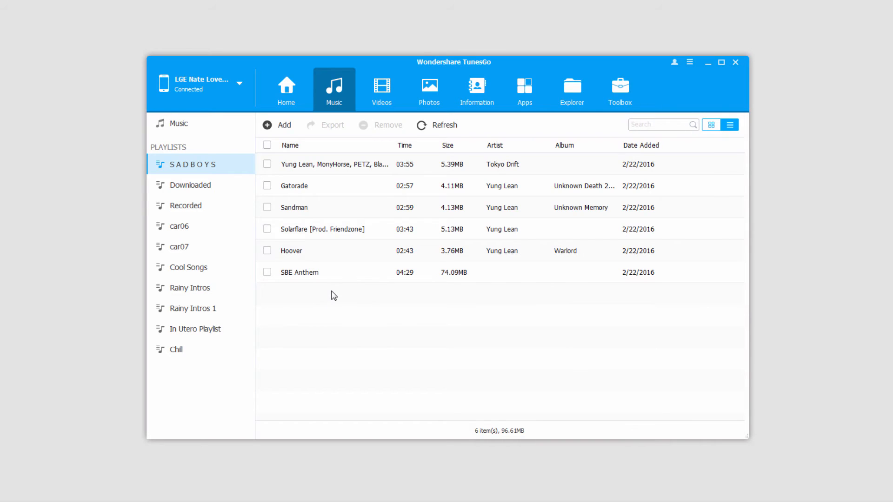
From the Home overview, bring up Rebuild iTunes Library for the LG-D415 phone.
left_click(286, 85)
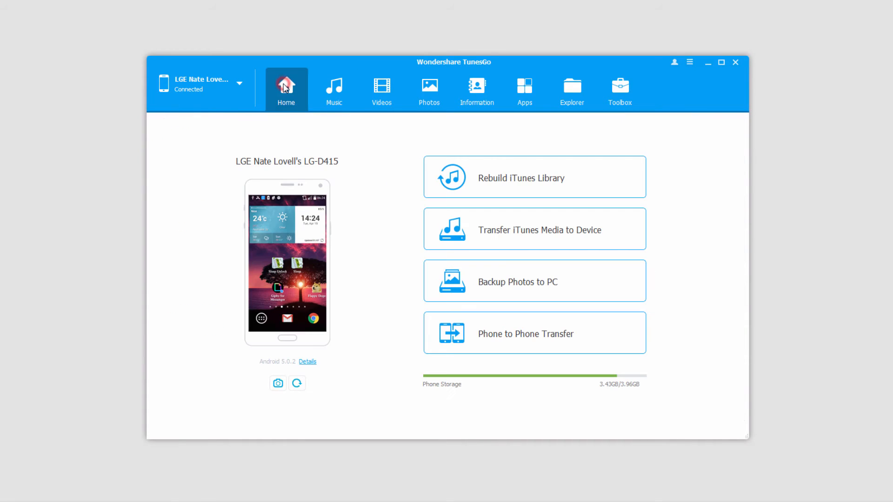
mouse_move(324, 249)
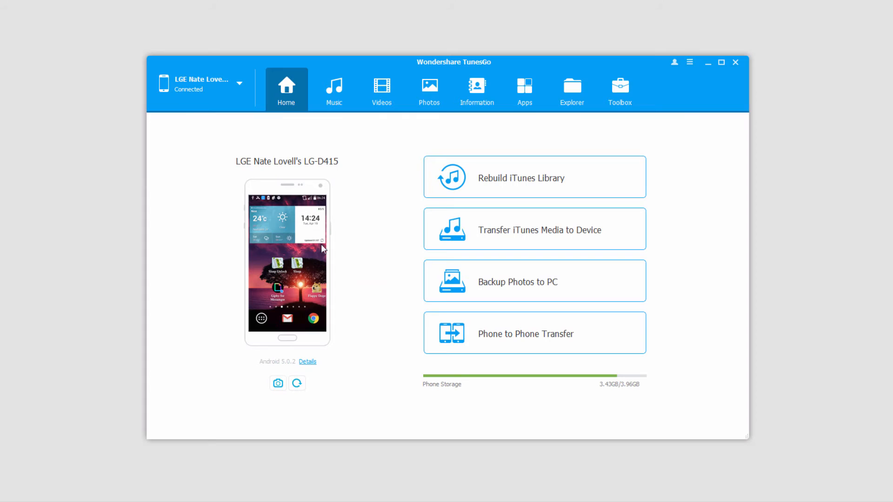
mouse_move(355, 287)
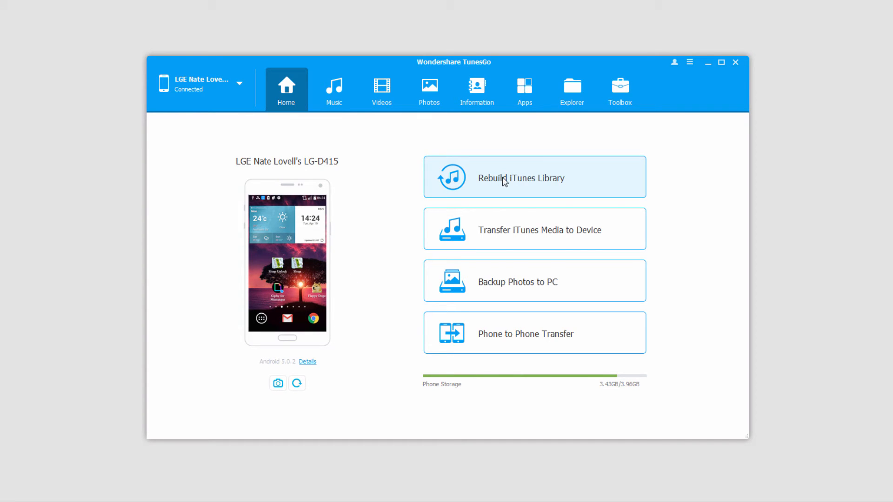
left_click(521, 178)
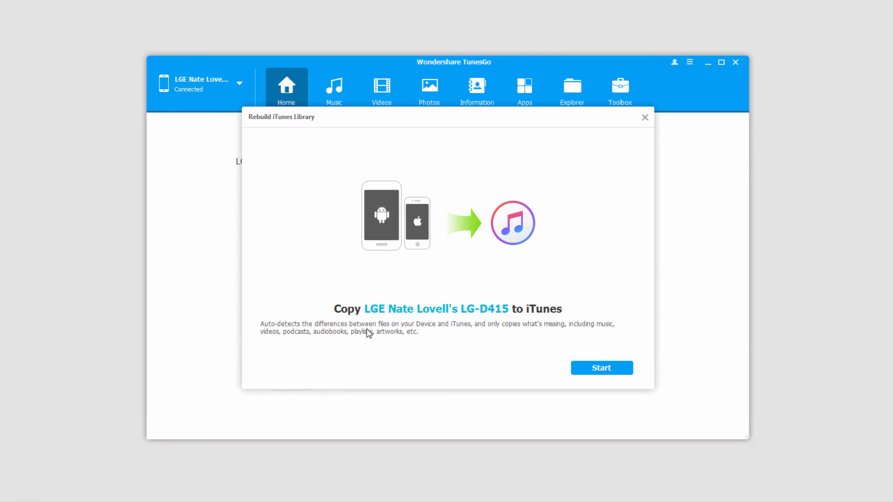
Scan the phone, keep only Music (17 songs) of the 27 found, and start copying to iTunes.
left_click(602, 368)
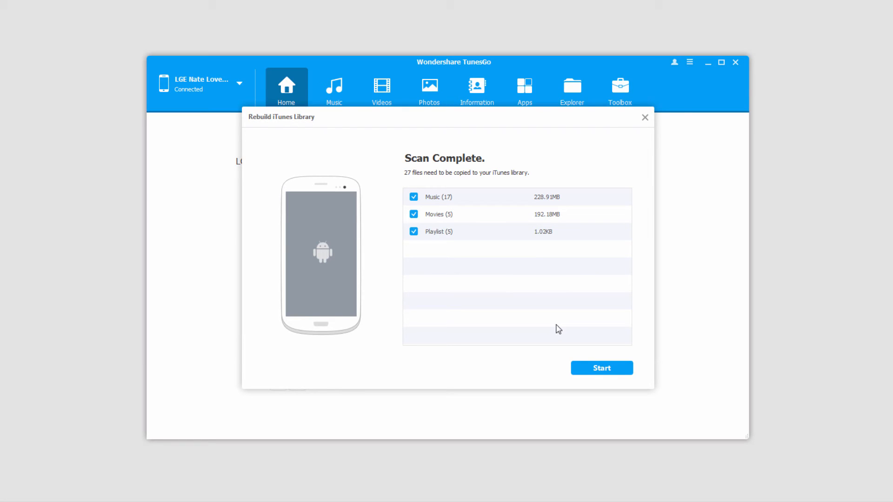
mouse_move(442, 201)
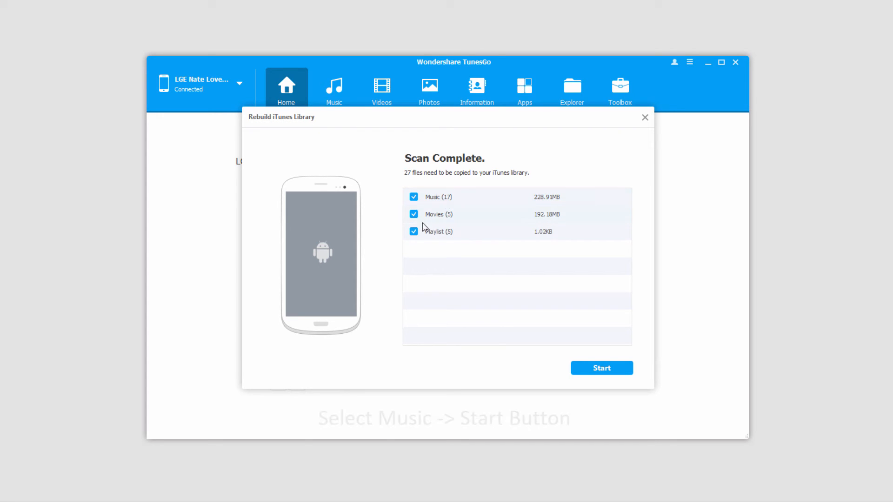
left_click(413, 214)
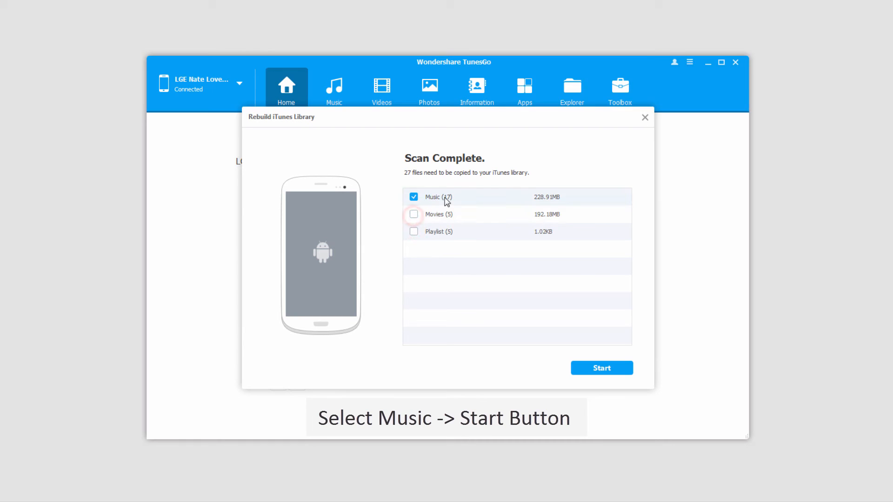
left_click(601, 368)
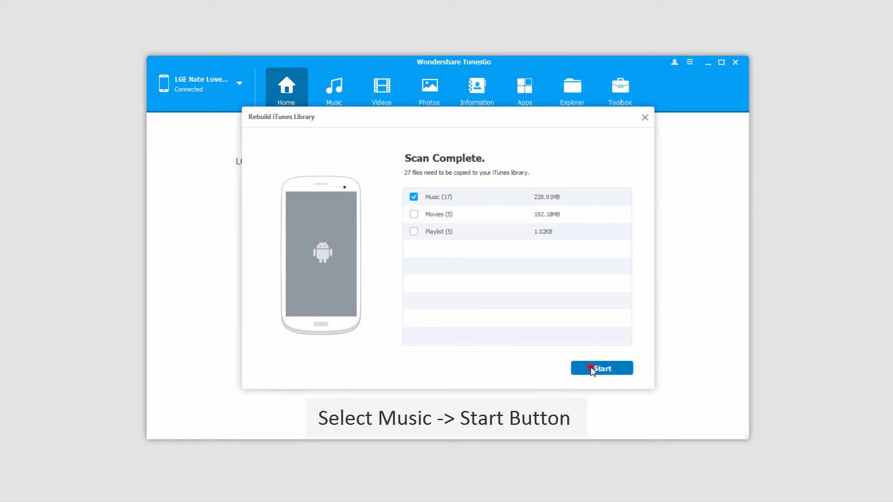
left_click(602, 368)
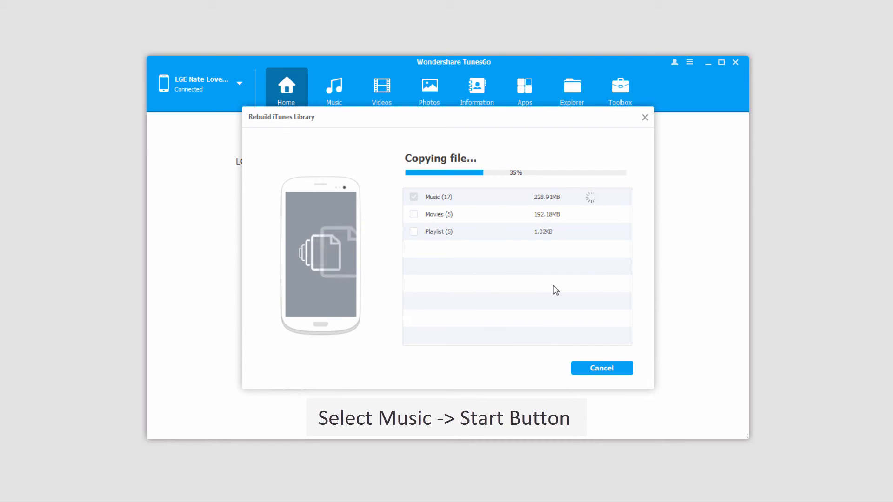